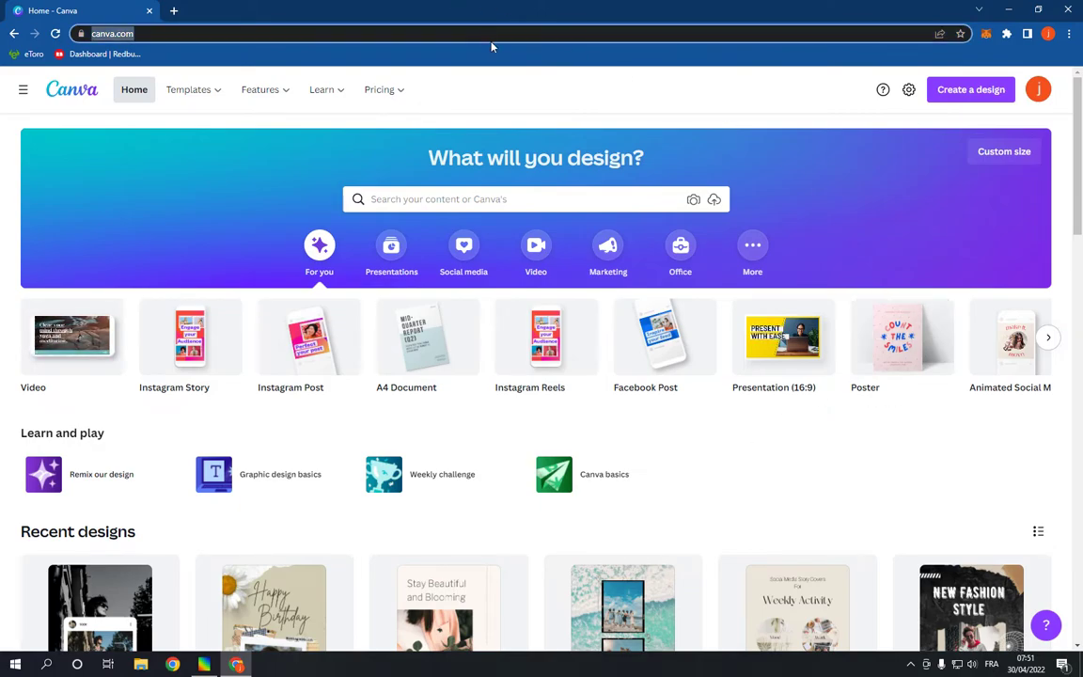
mouse_move(975, 91)
type("presentation")
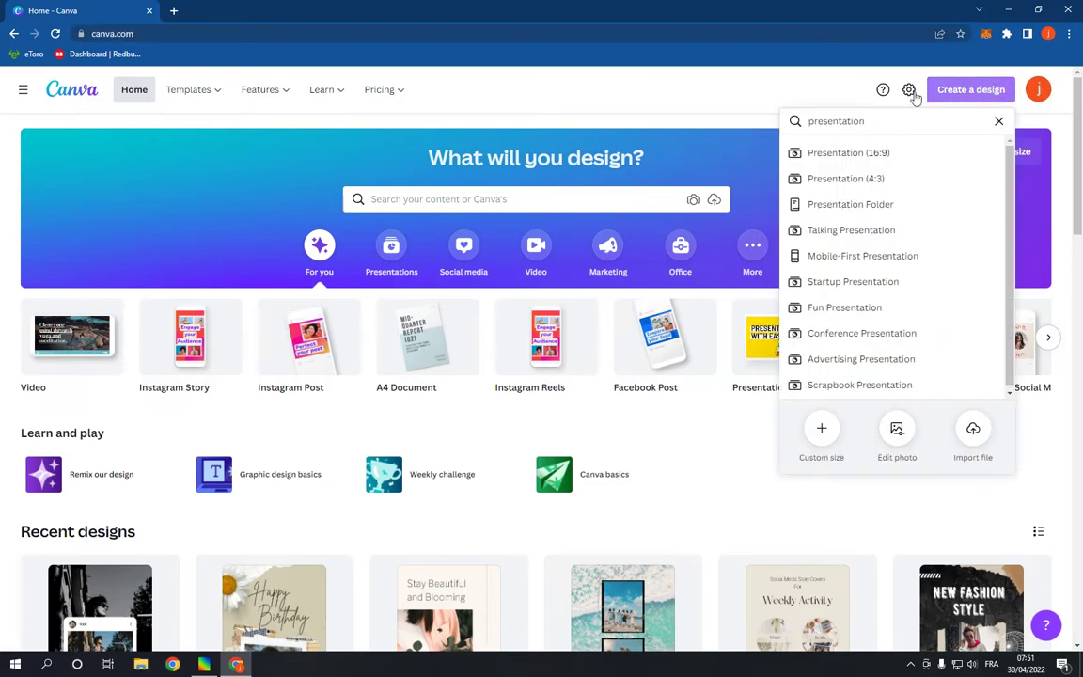
Step: Create a new blank 16:9 Presentation design from the Canva home page
left_click(848, 153)
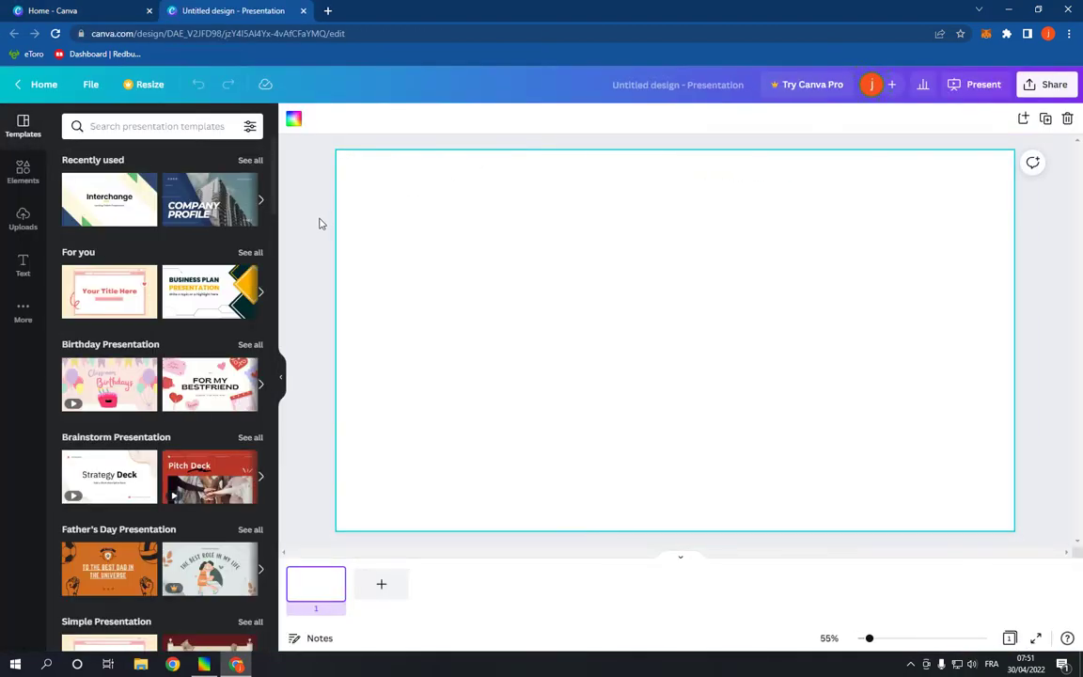
Step: Show all Sales Presentation templates and reach the Light Blue and Coral Marketing Strategy one
scroll("down", 3)
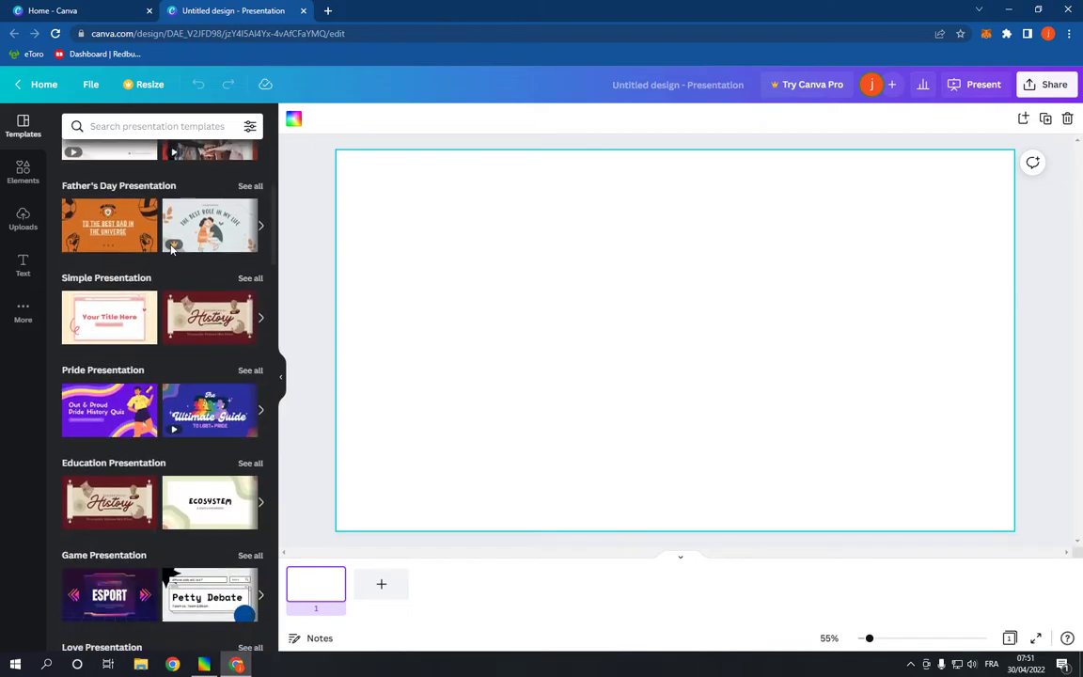
scroll("down", 3)
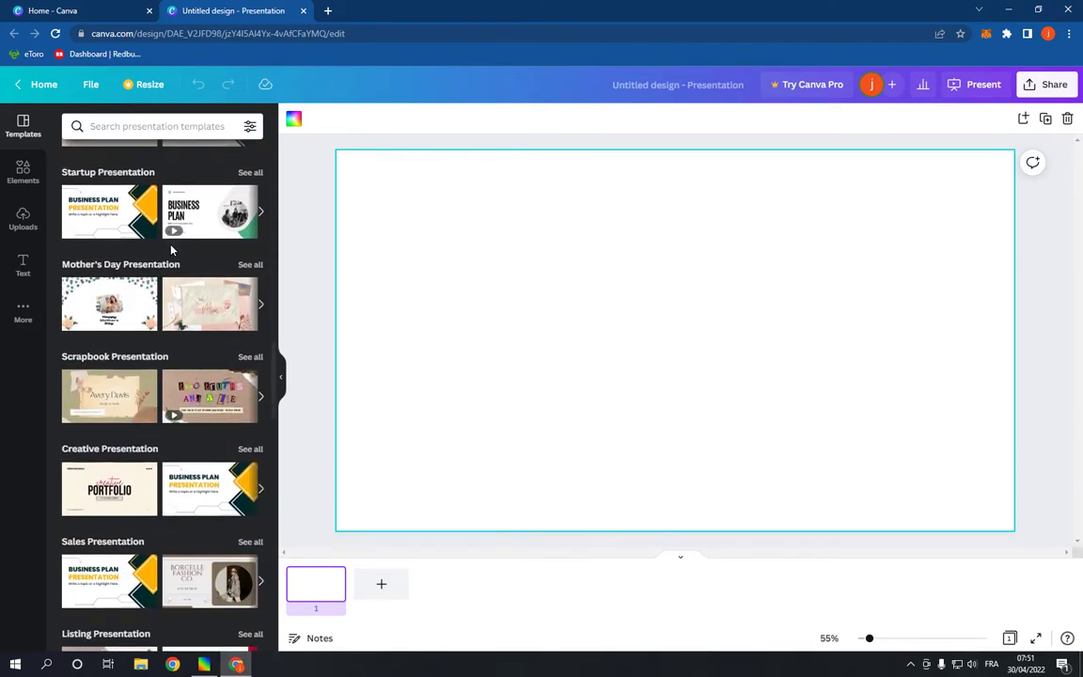
scroll("down", 3)
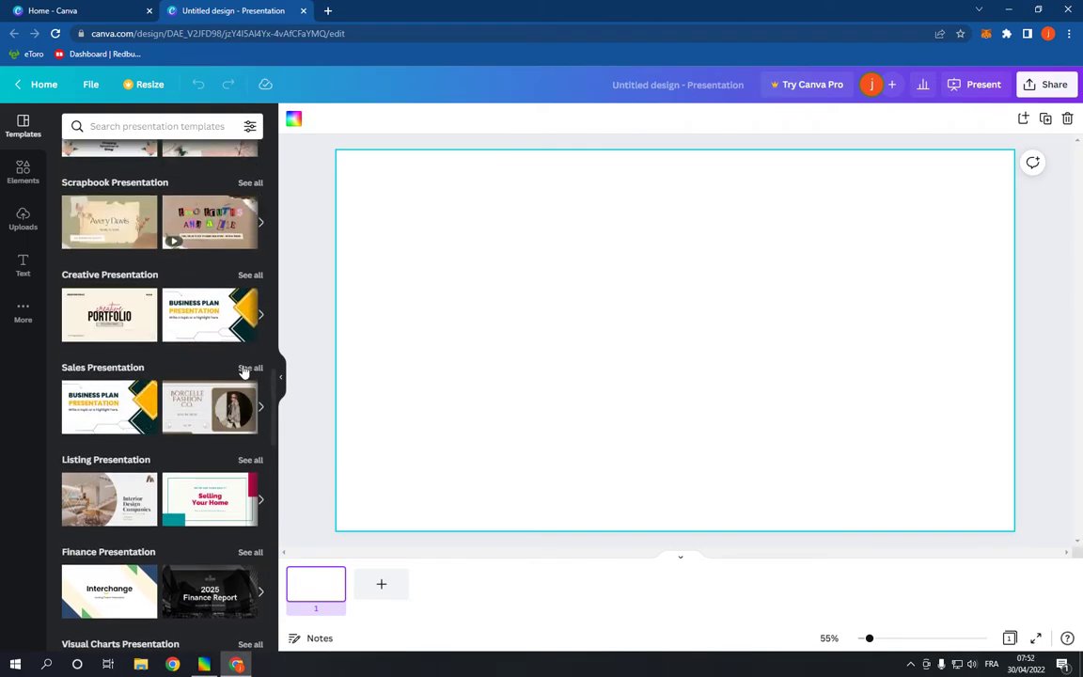
left_click(250, 367)
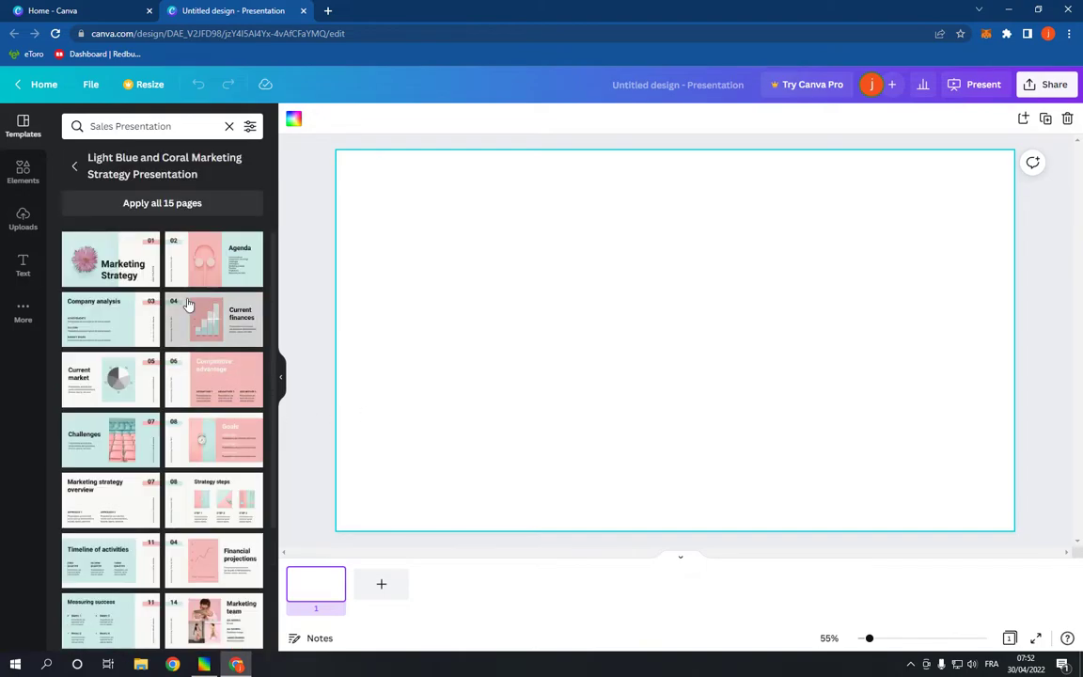
Step: Fill the deck with the Marketing Strategy cover, Agenda, Strategy steps and Marketing team pages
left_click(111, 260)
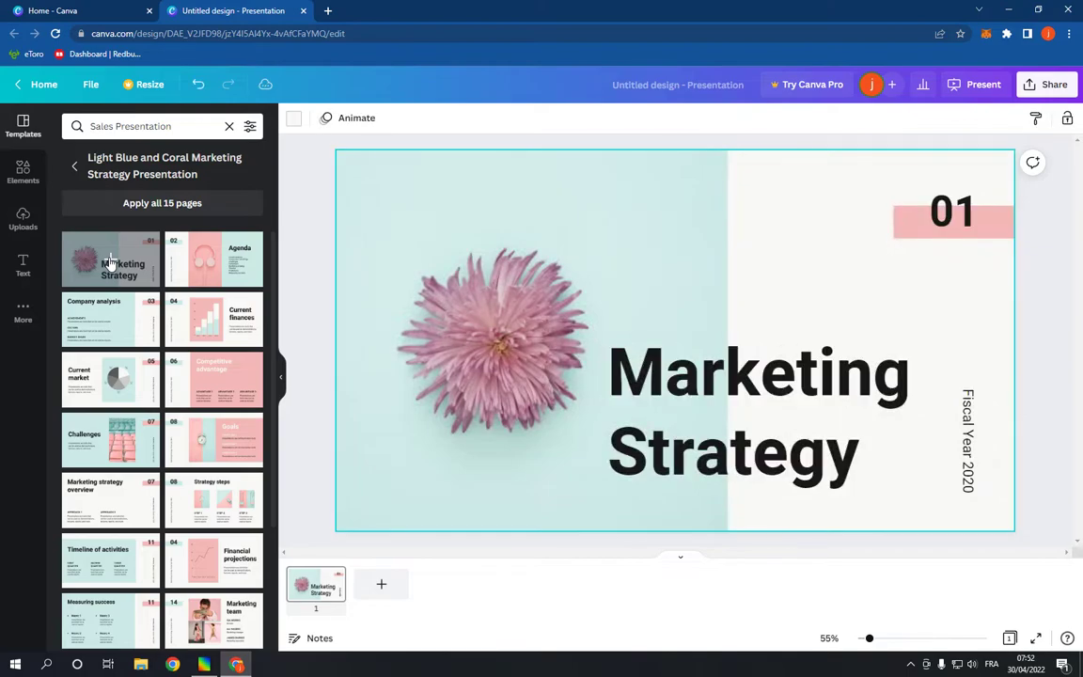
mouse_move(380, 583)
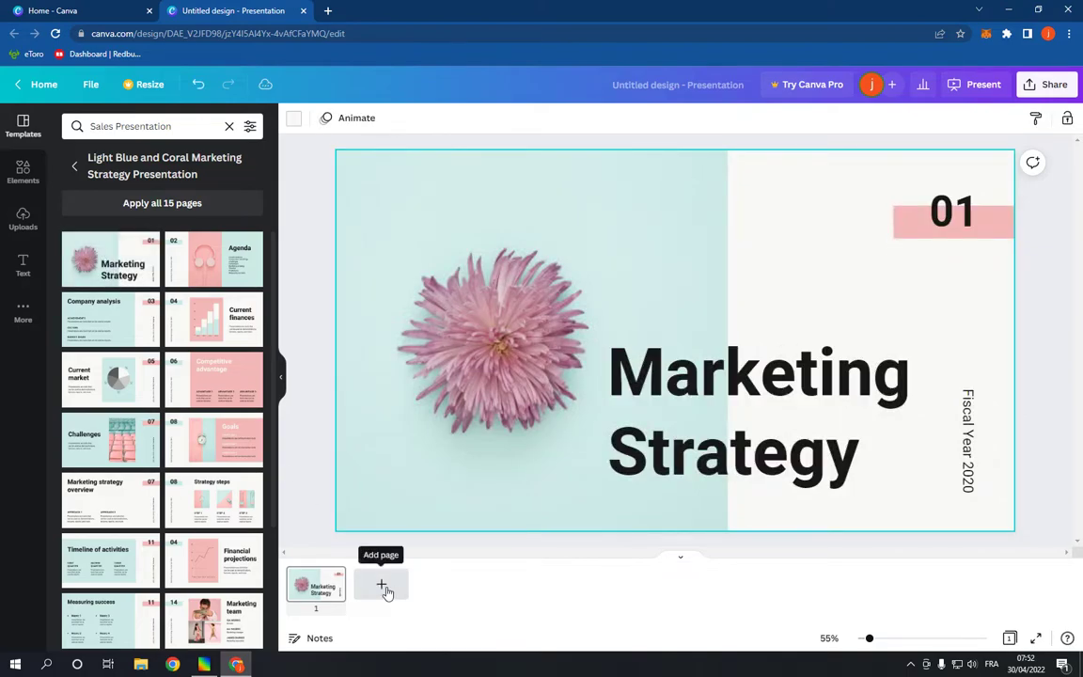
left_click(380, 585)
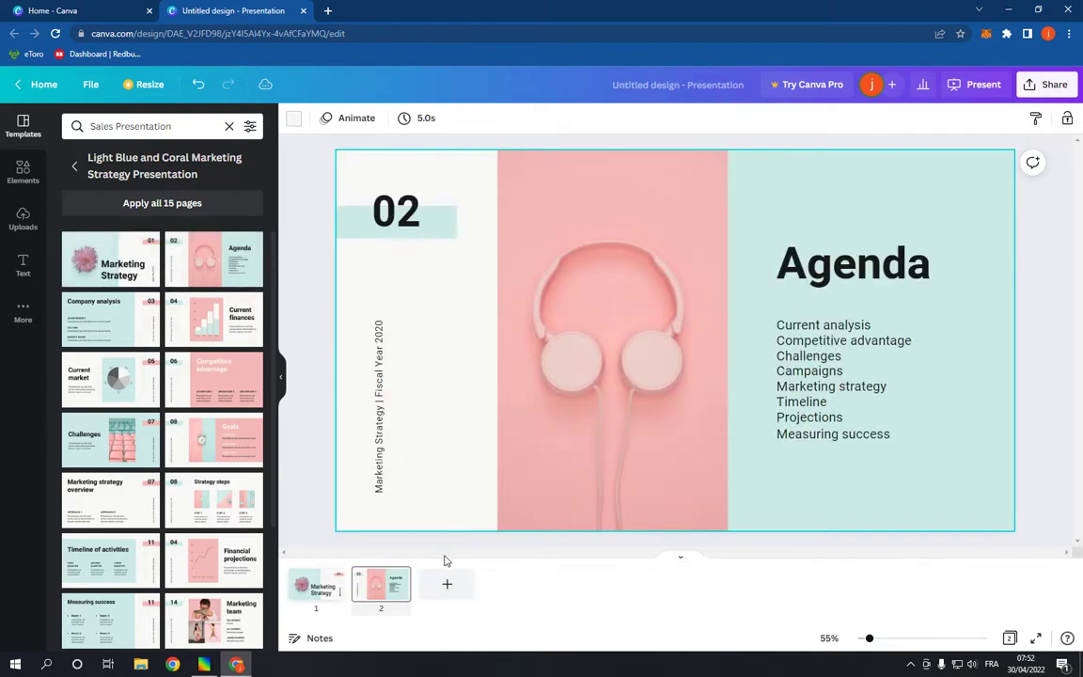
left_click(445, 583)
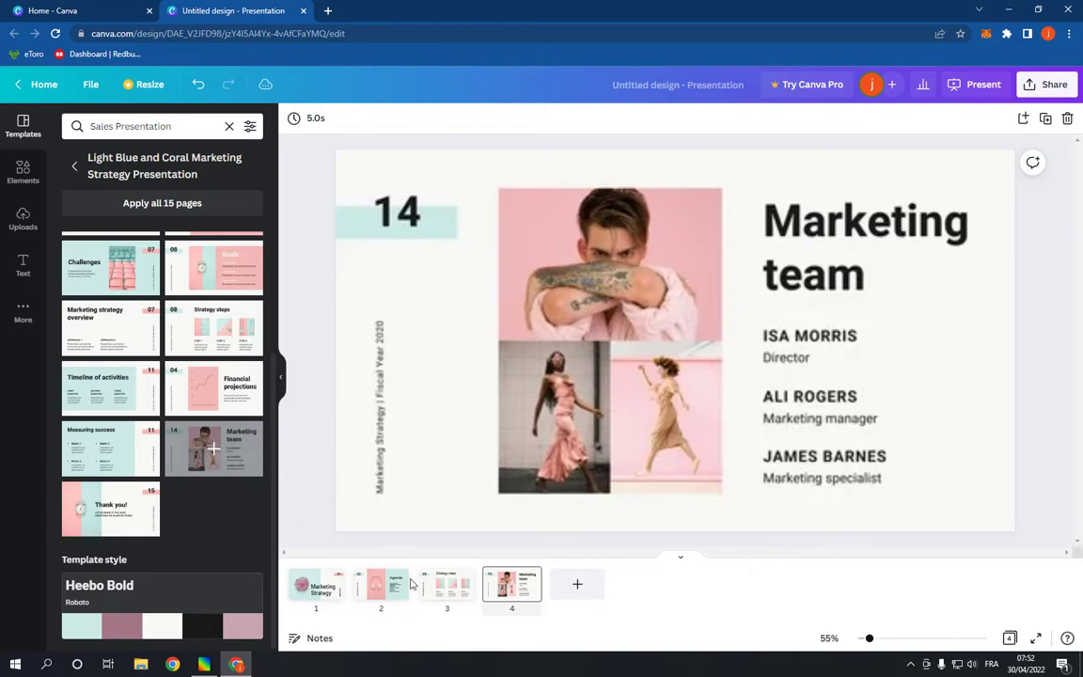
left_click(448, 584)
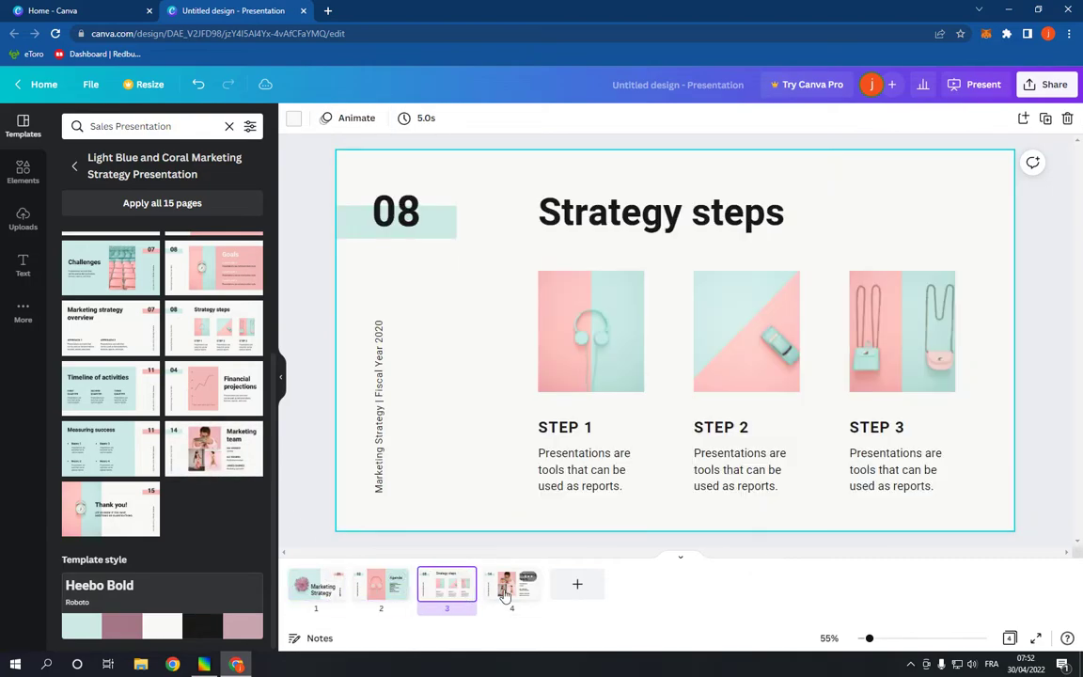
left_click(316, 587)
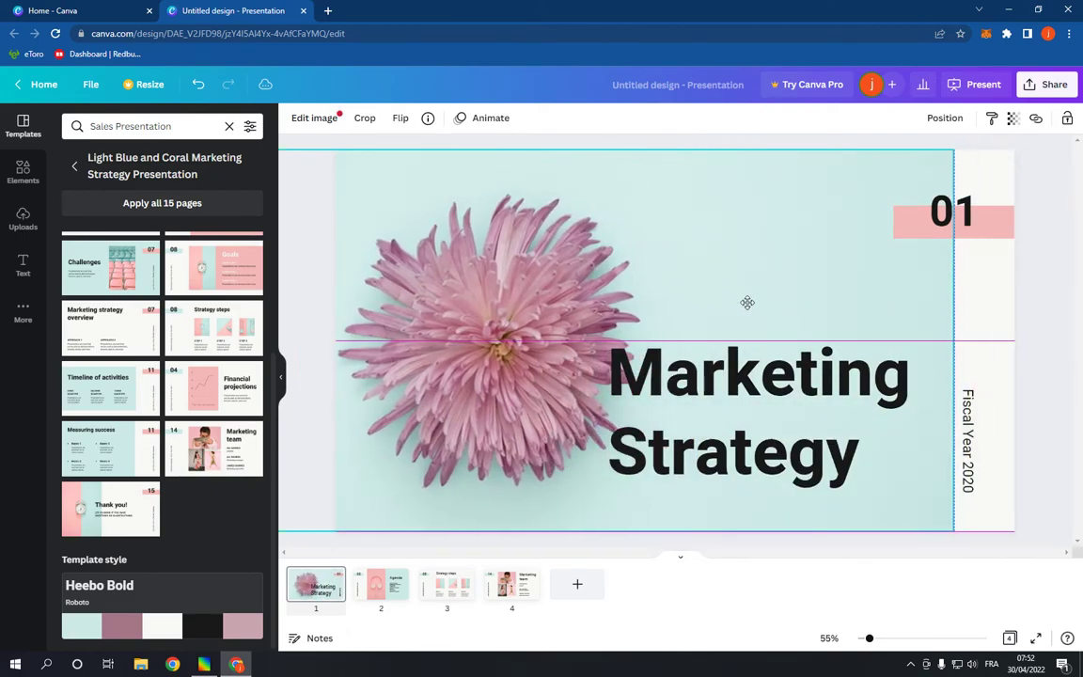
left_click(760, 414)
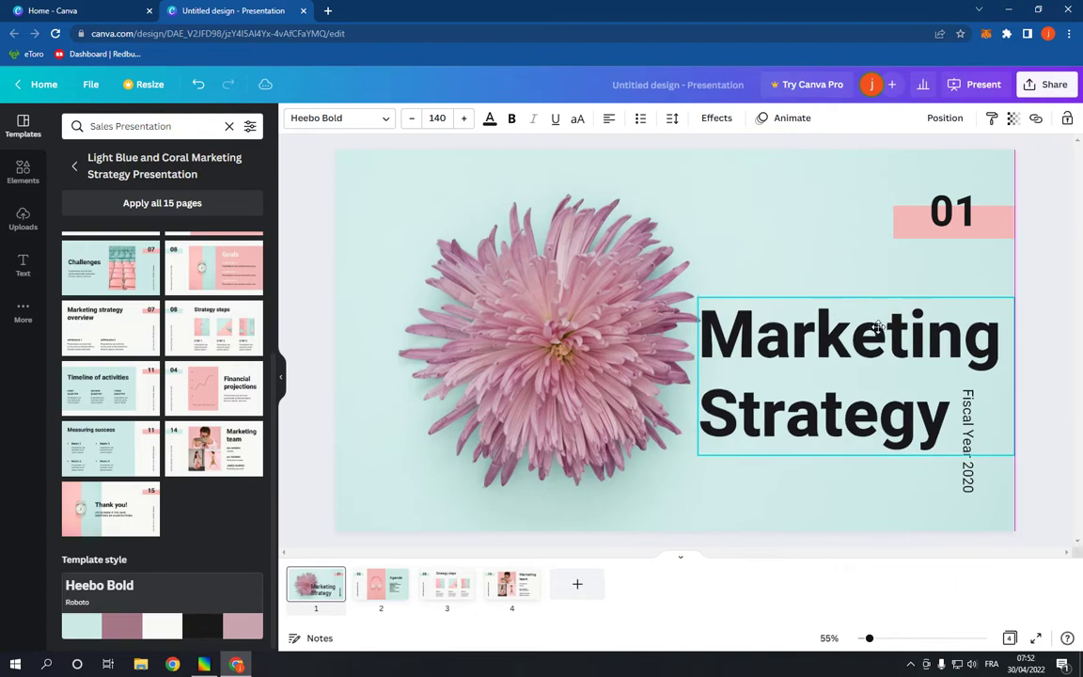
left_click(447, 595)
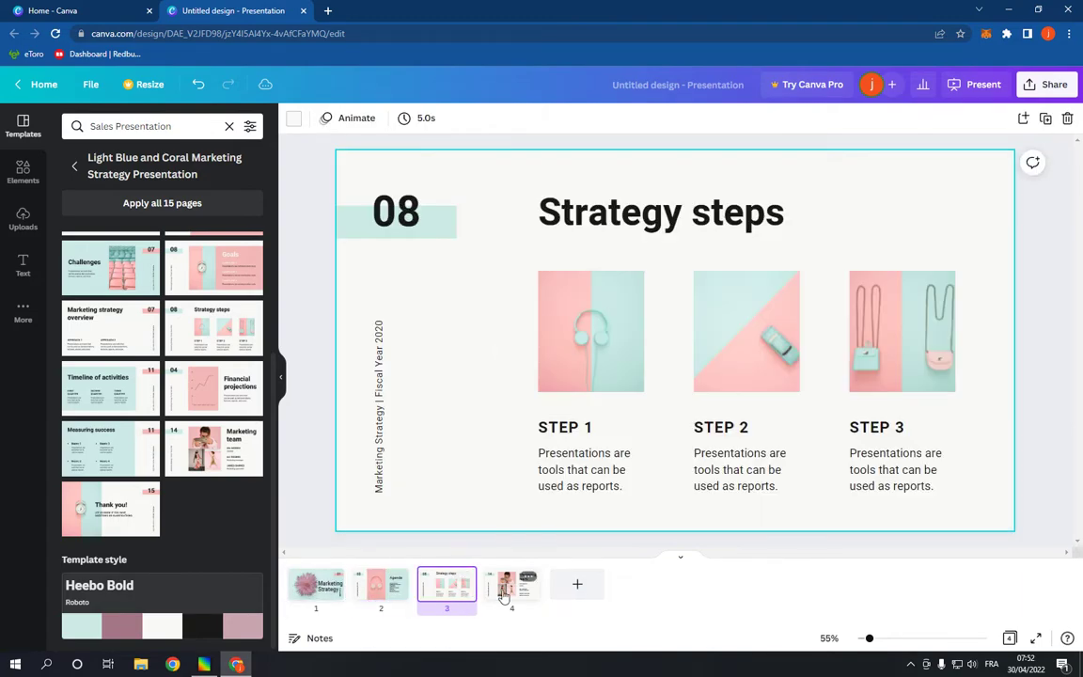
left_click(982, 84)
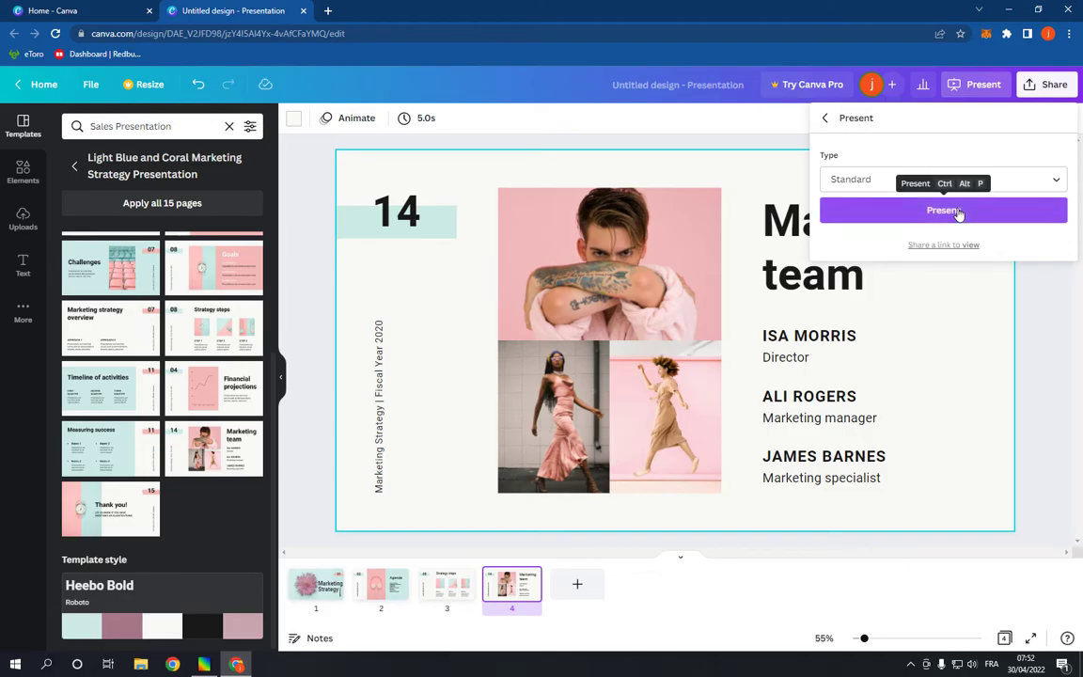
Step: Present the four-slide deck in Standard mode as a slideshow
left_click(944, 211)
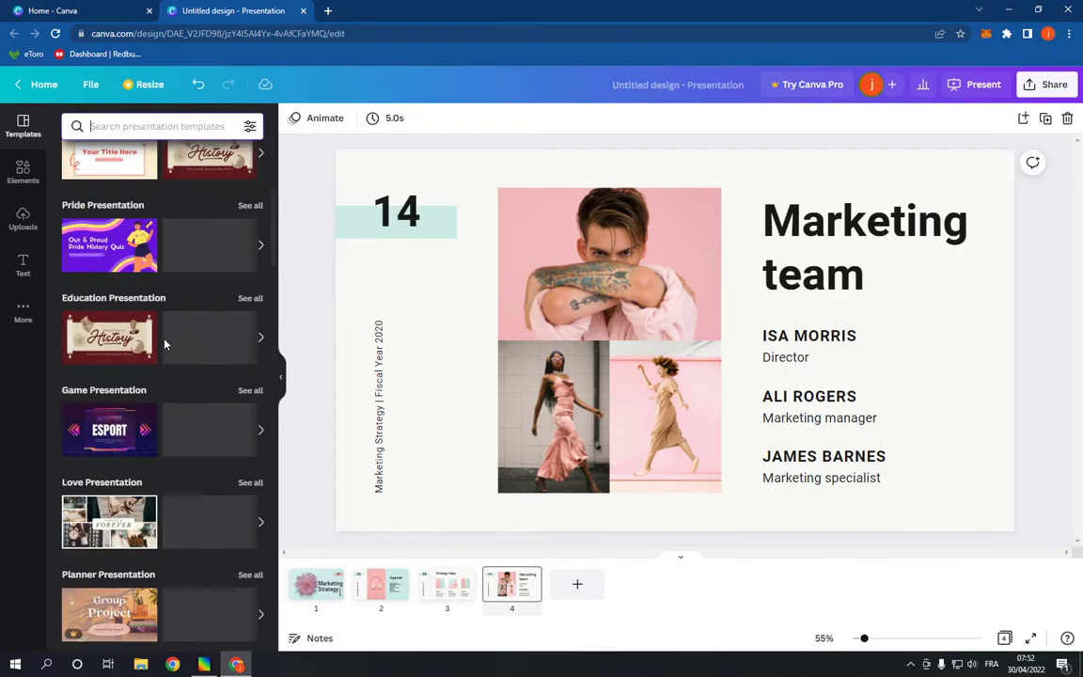
scroll("down", 3)
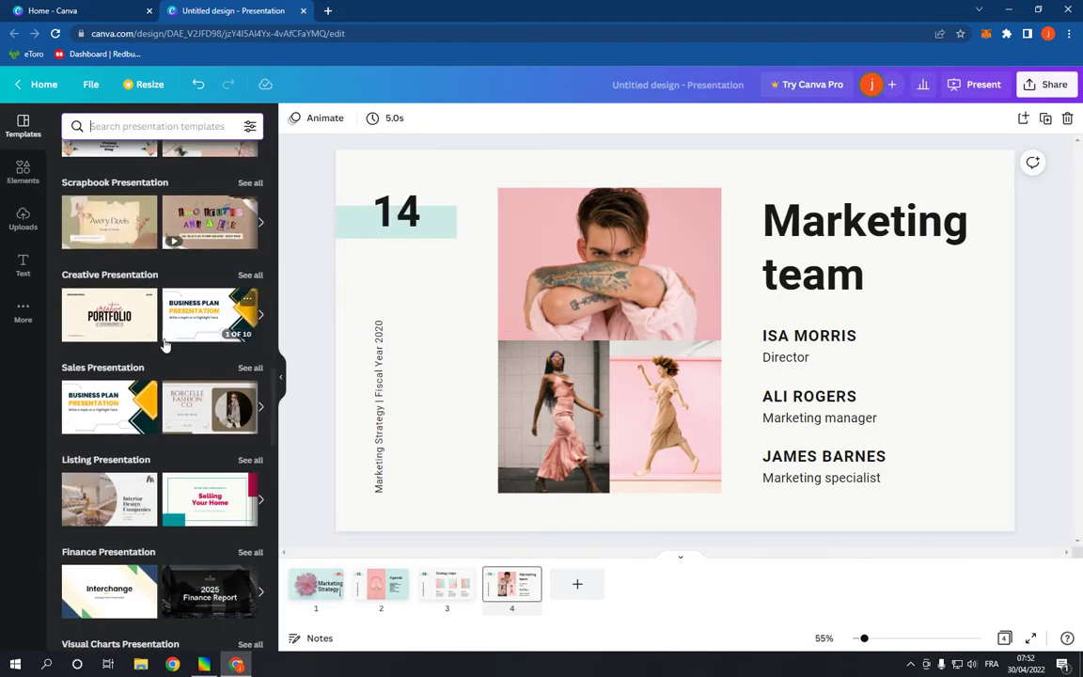
scroll("down", 3)
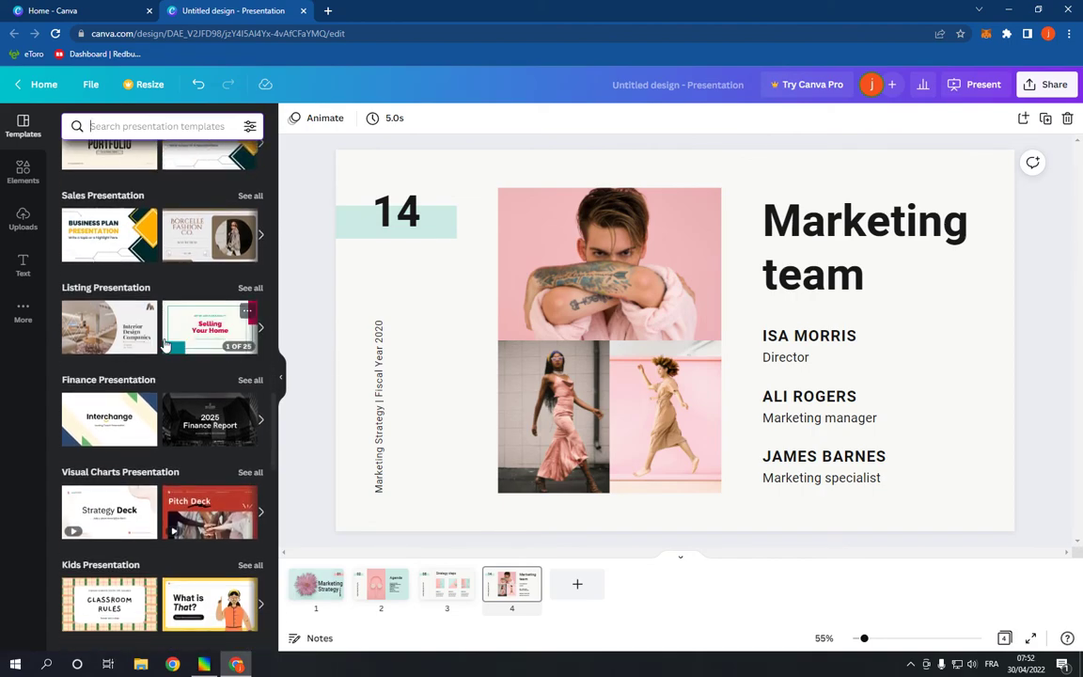
mouse_move(196, 384)
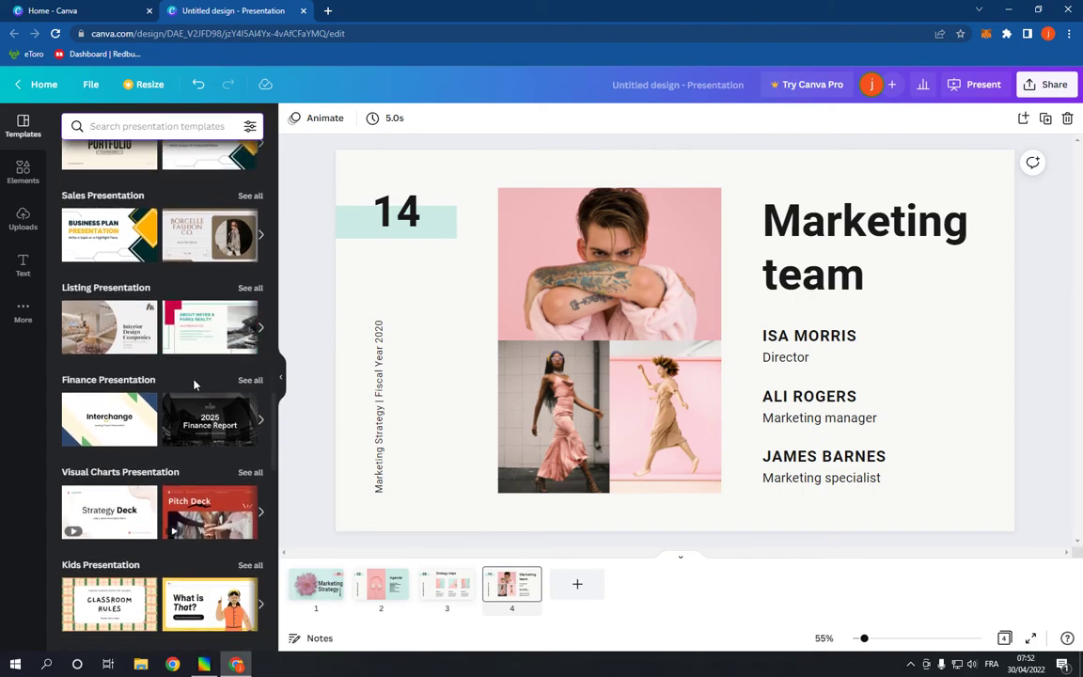